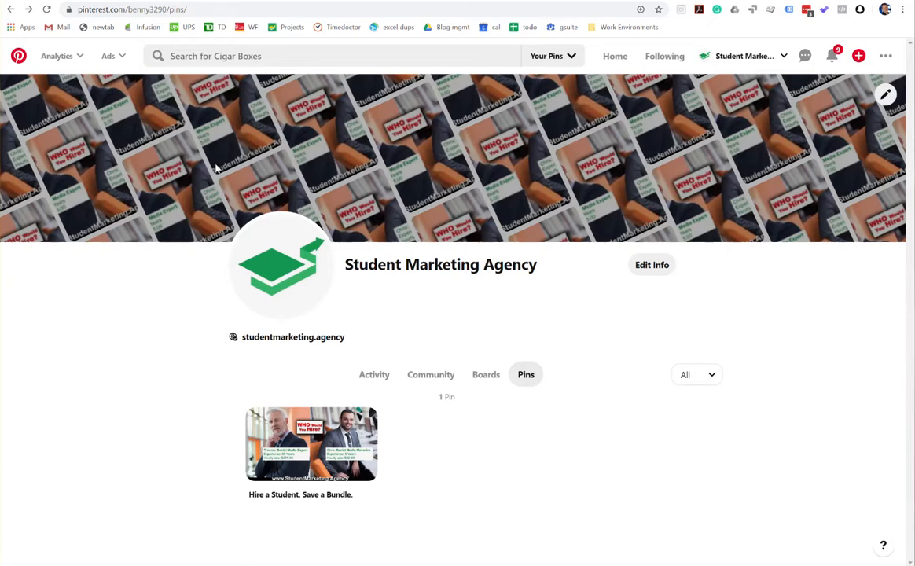
mouse_move(525, 546)
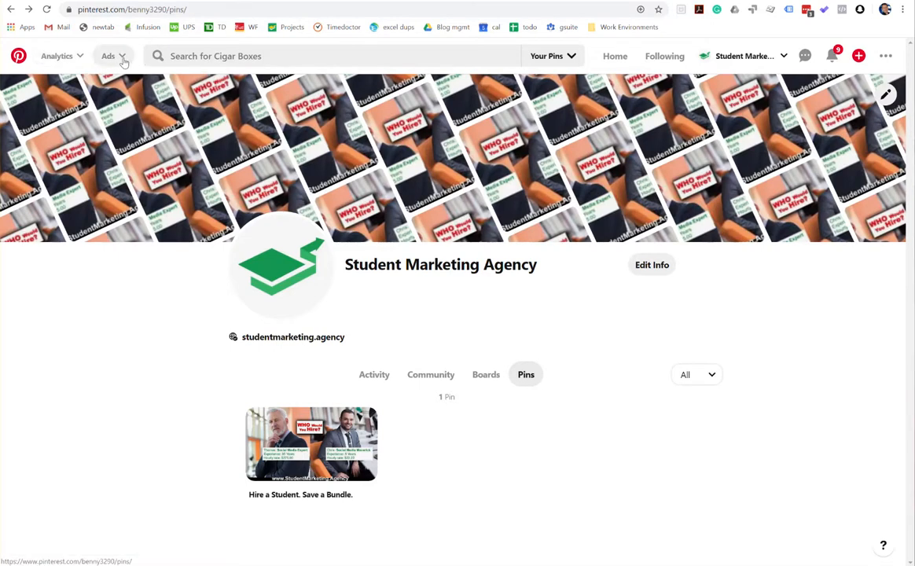
Open the Ads menu in the top navigation bar on the Student Marketing Agency profile.
click(114, 56)
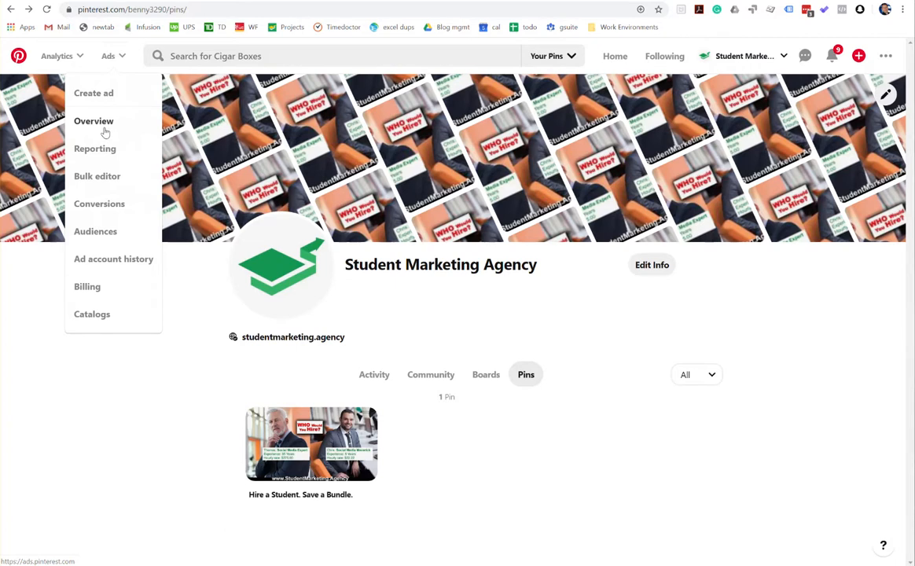
Go to the ads Overview and open the ad account's settings from the Viewing account list.
click(94, 120)
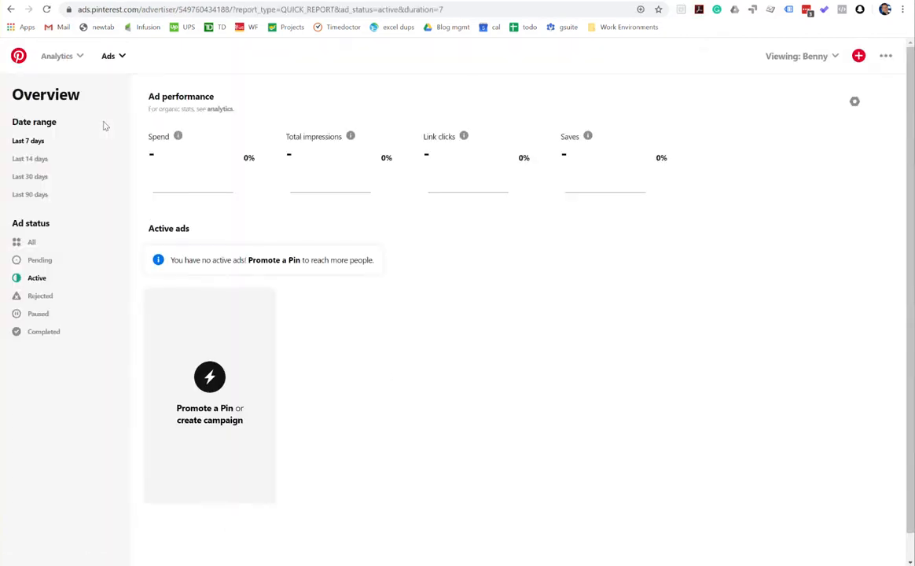
click(797, 56)
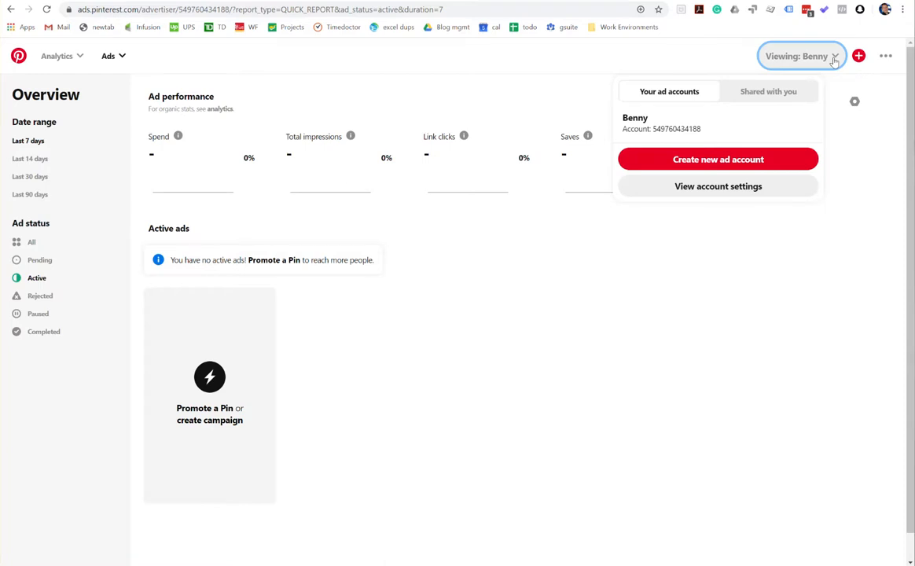
click(718, 186)
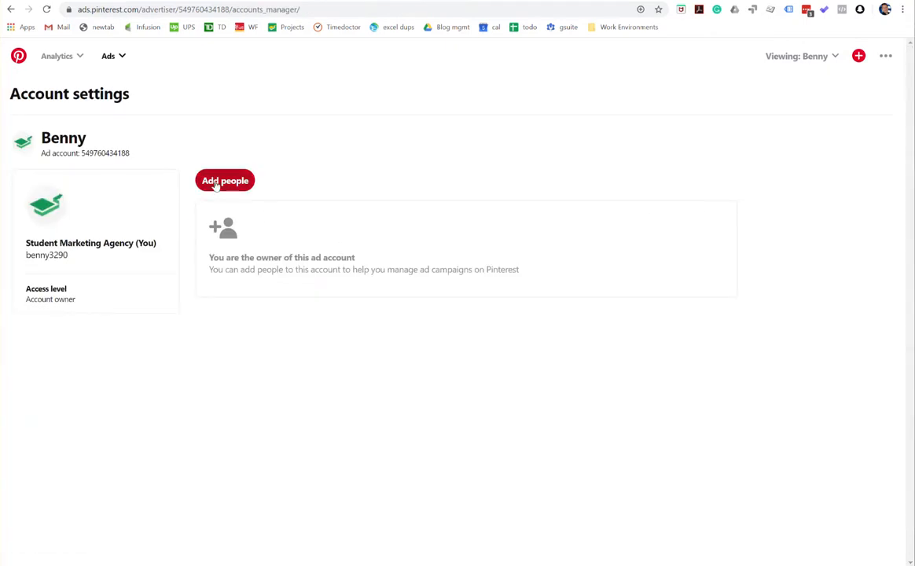
Start adding a collaborator, then open the Learn more article on Admin, Campaign and Analyst access.
click(225, 180)
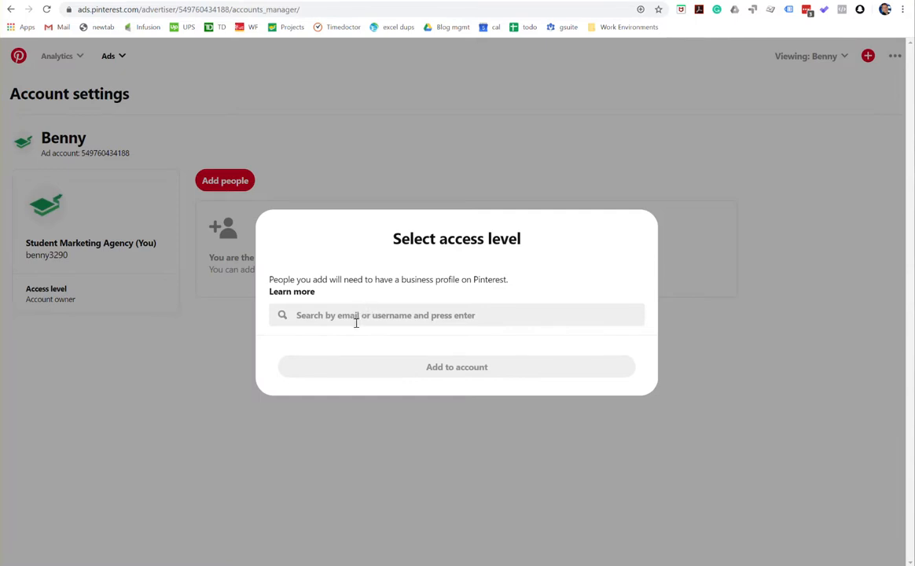
click(456, 315)
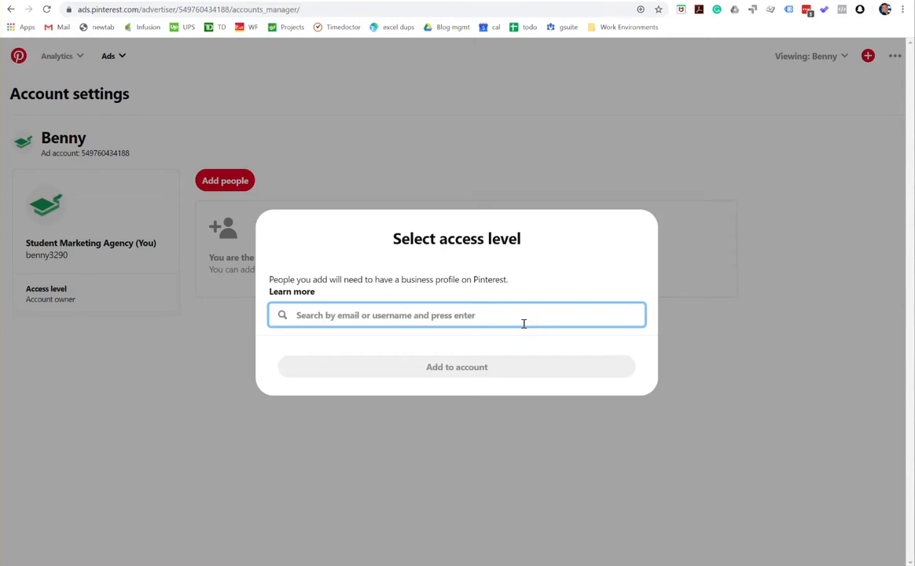
click(292, 291)
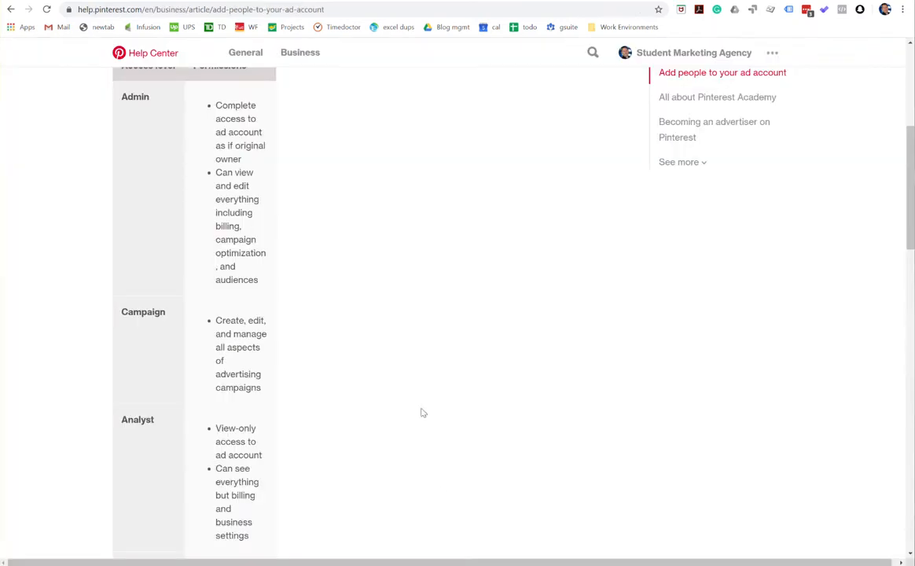